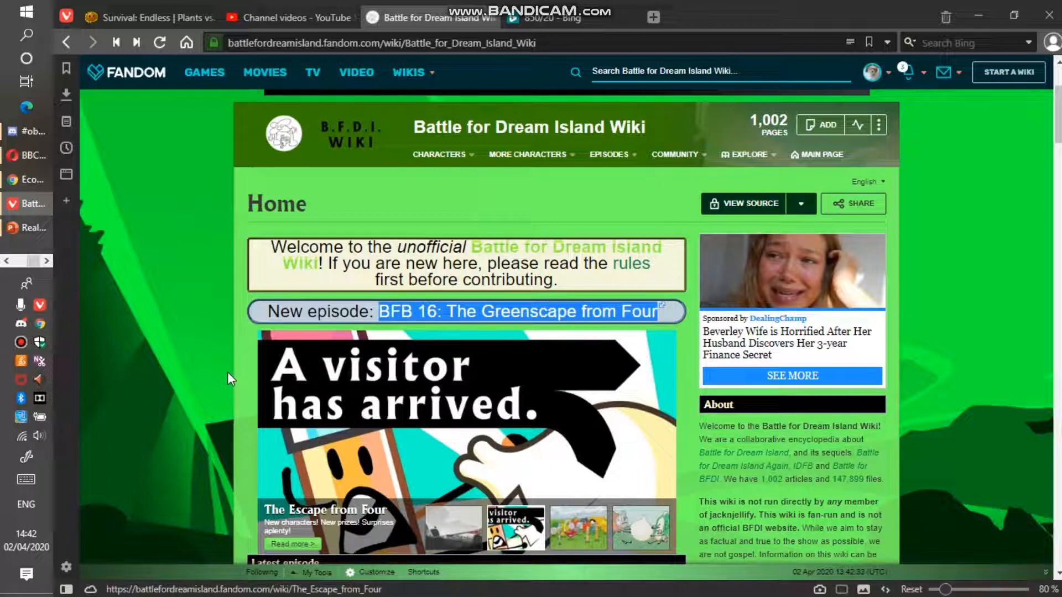
pyautogui.scroll(-3)
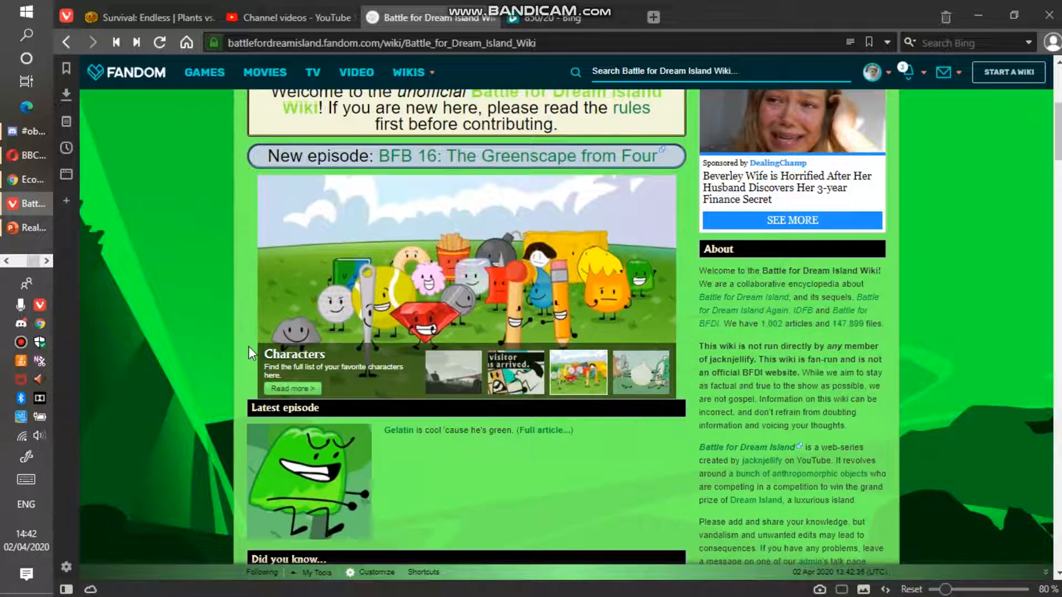
pyautogui.scroll(-3)
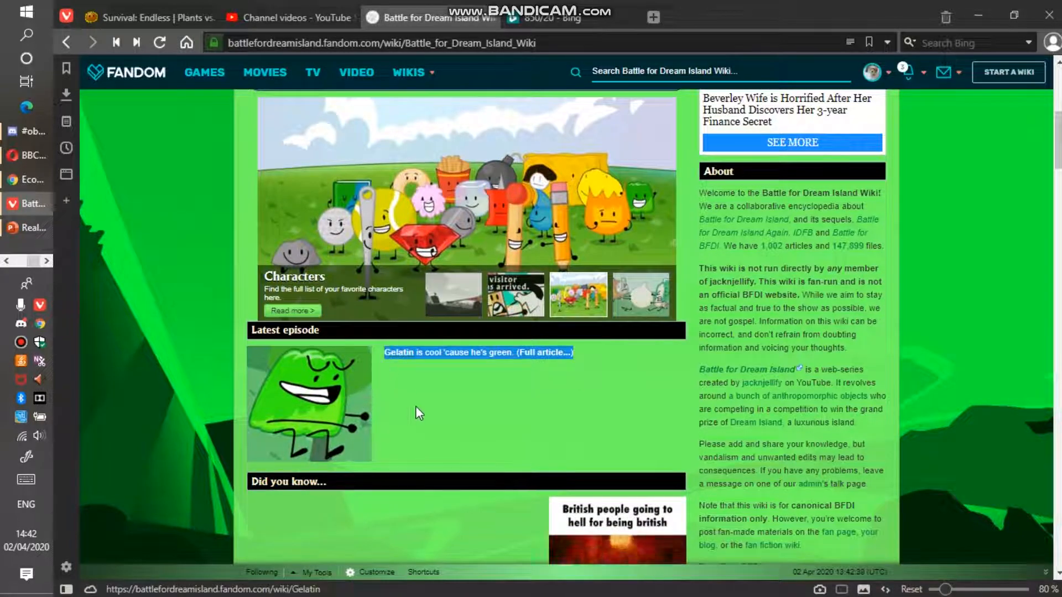
pyautogui.scroll(-3)
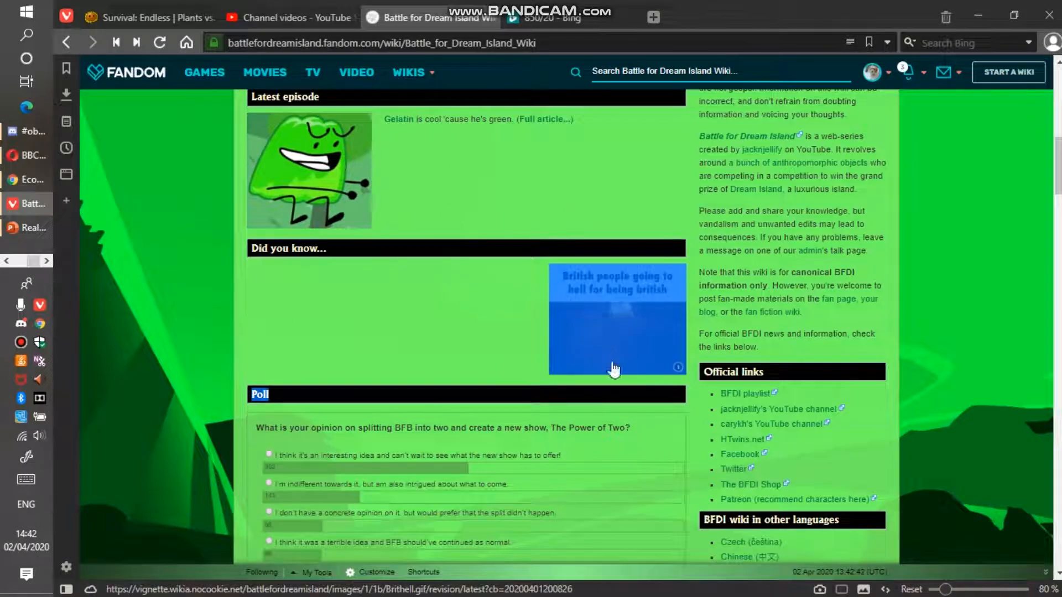
pyautogui.scroll(-3)
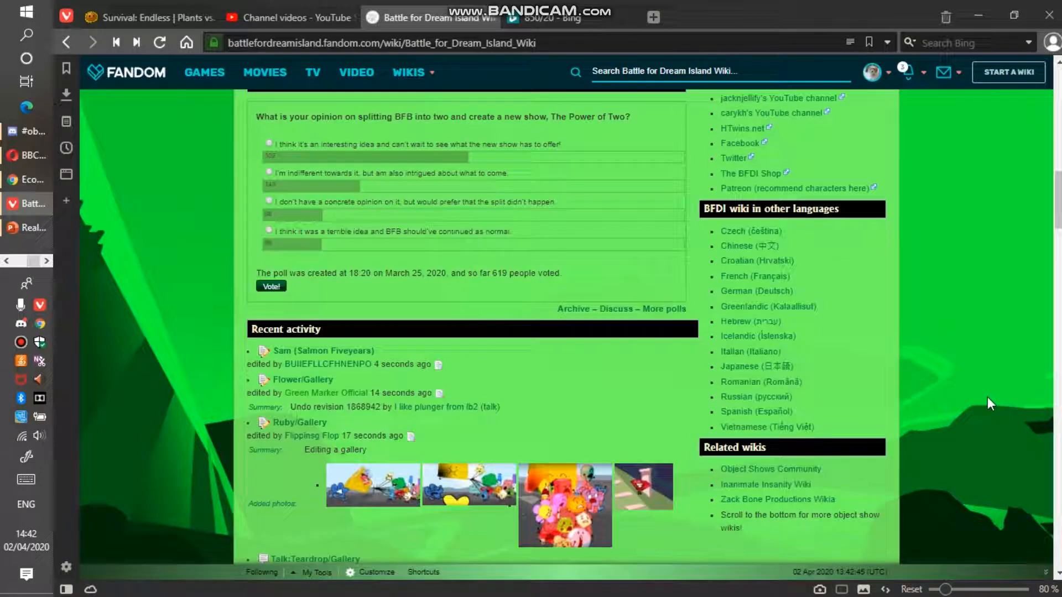
pyautogui.scroll(-3)
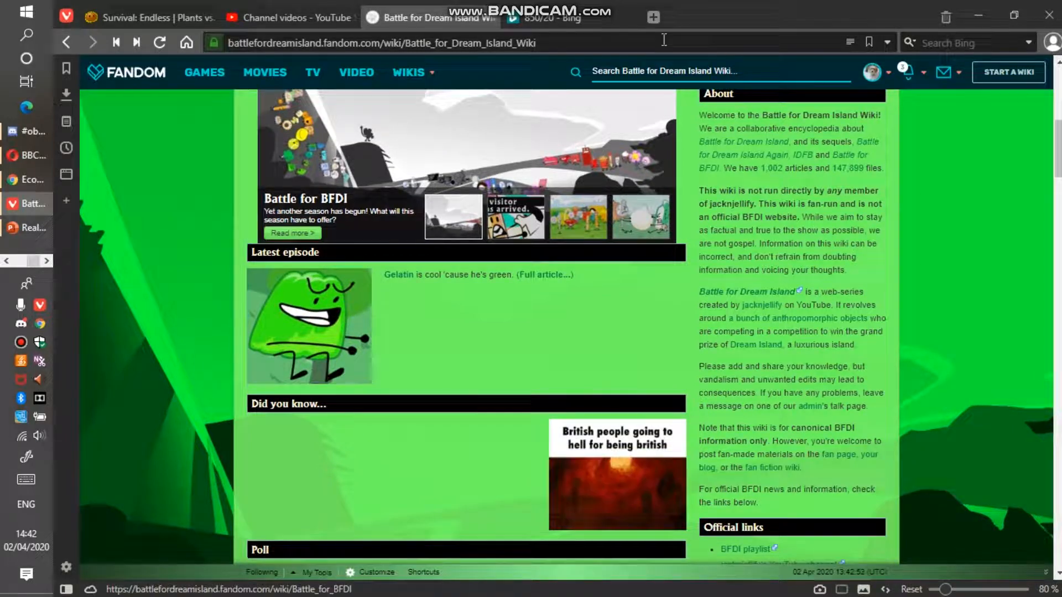
pyautogui.write('HELLP! BFDI WIK')
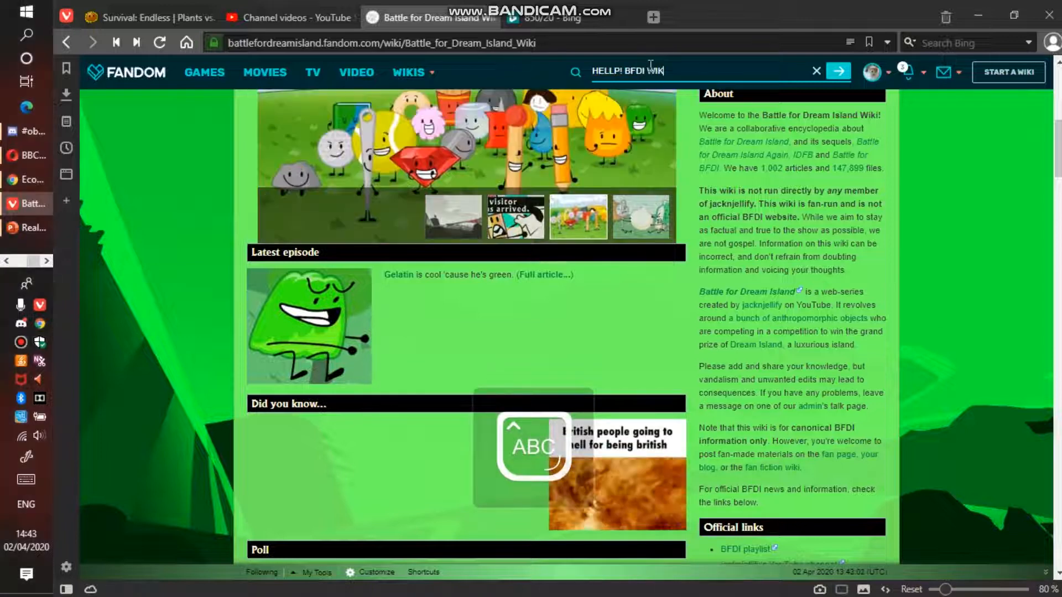
pyautogui.write('WAS HACKED')
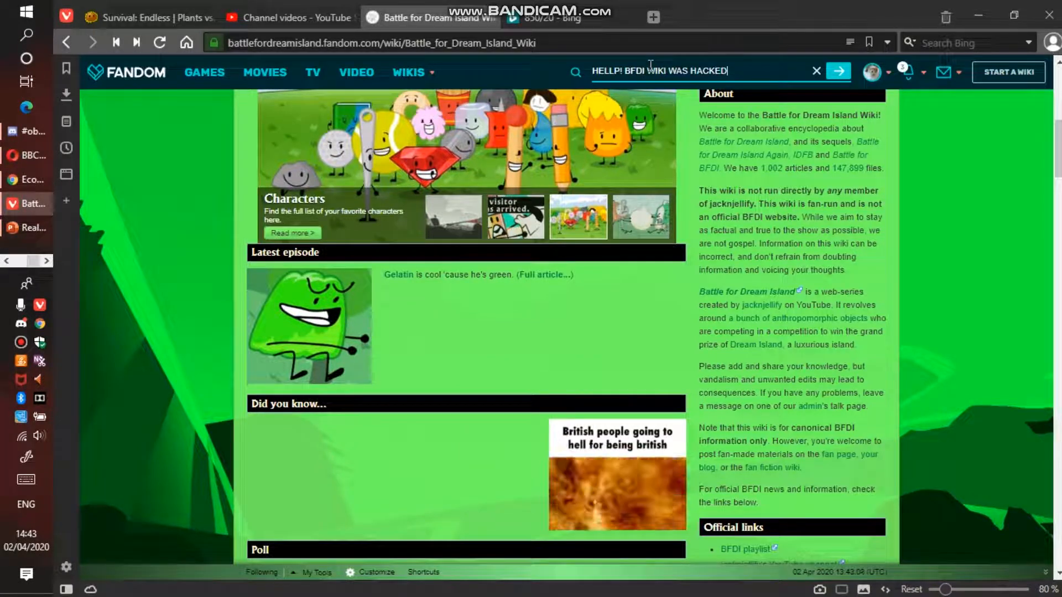